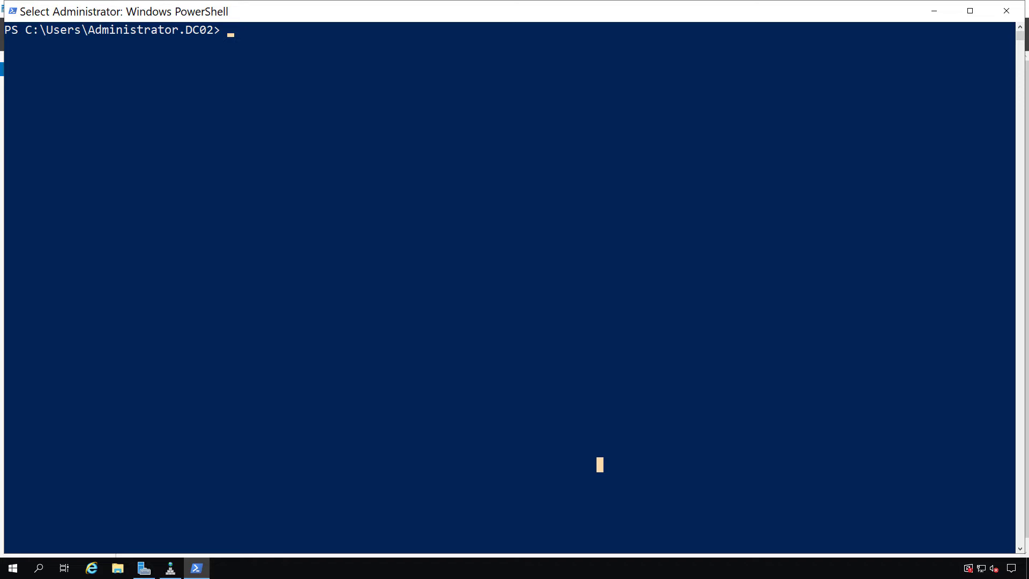
# Step: Run Add-KdsRootKey with effective time -10 hours, then New-ADServiceAccount msAccount1 for dc01.ascend.int
pyautogui.write('Add-KdsRootKey -EffectiveTime ((get-date).addhours(-10))')
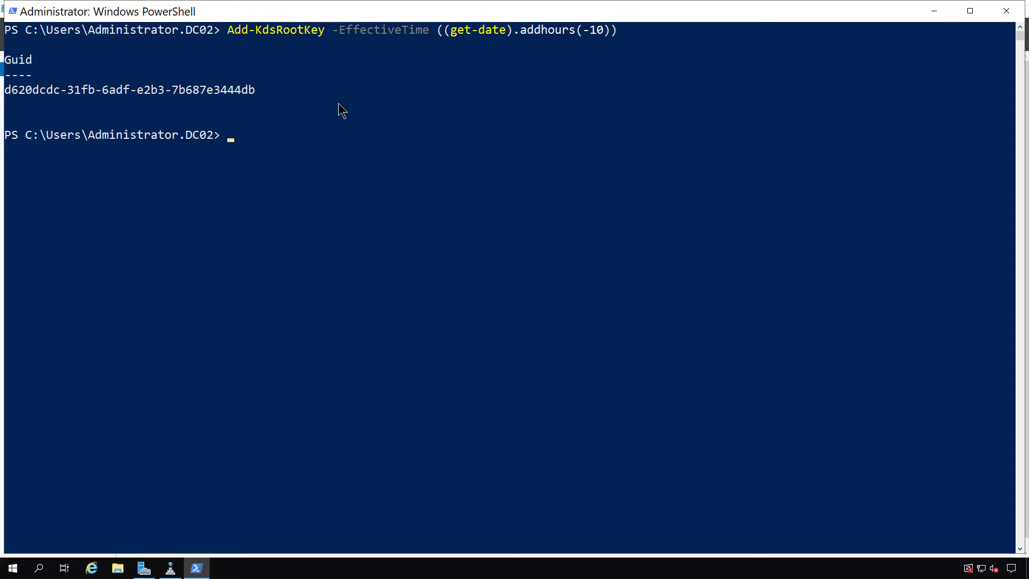
pyautogui.write('New-ADServiceAccount msAccount1 -DNSHostName dc01.ascend.int')
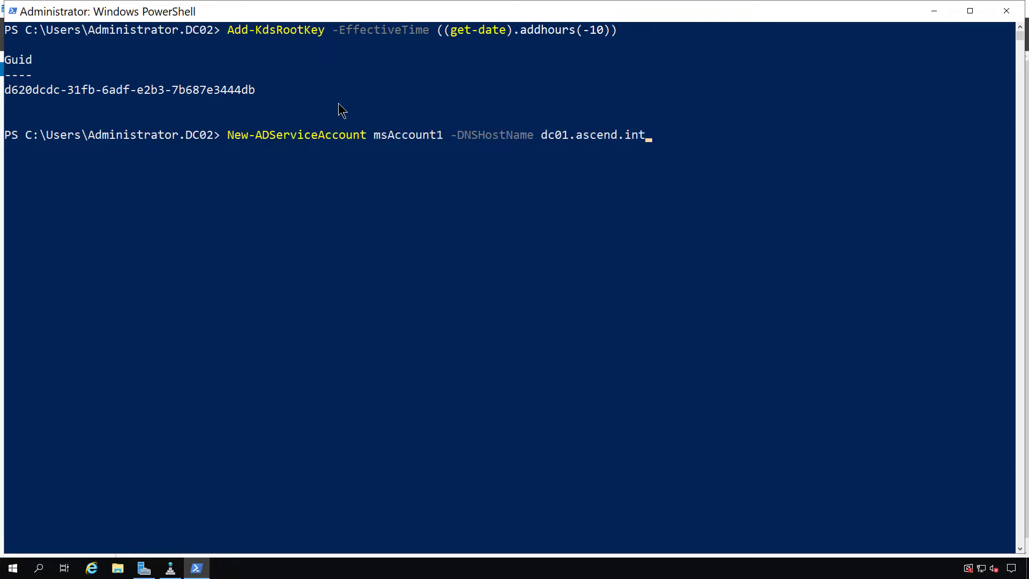
pyautogui.moveTo(265, 42)
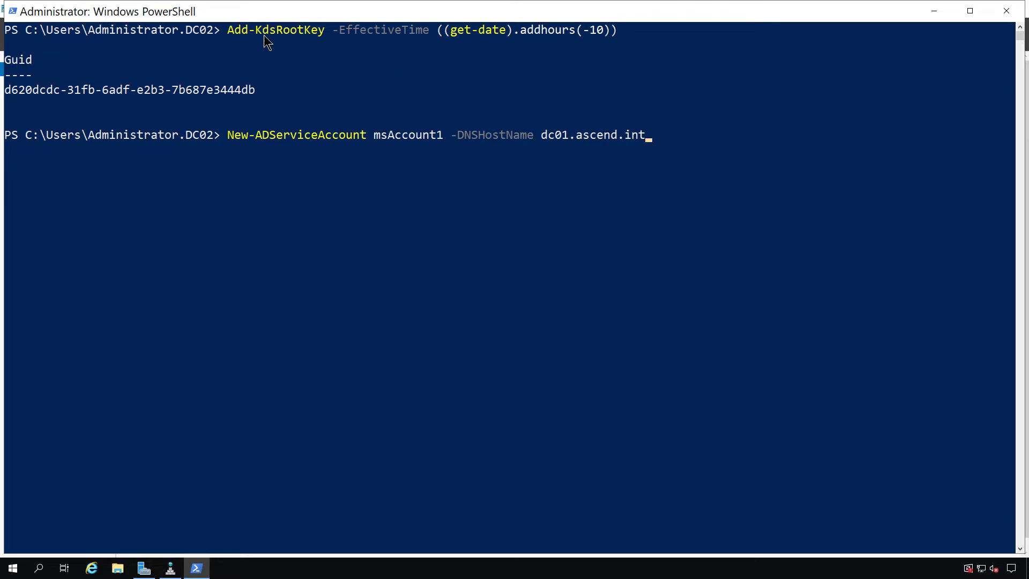
pyautogui.moveTo(430, 236)
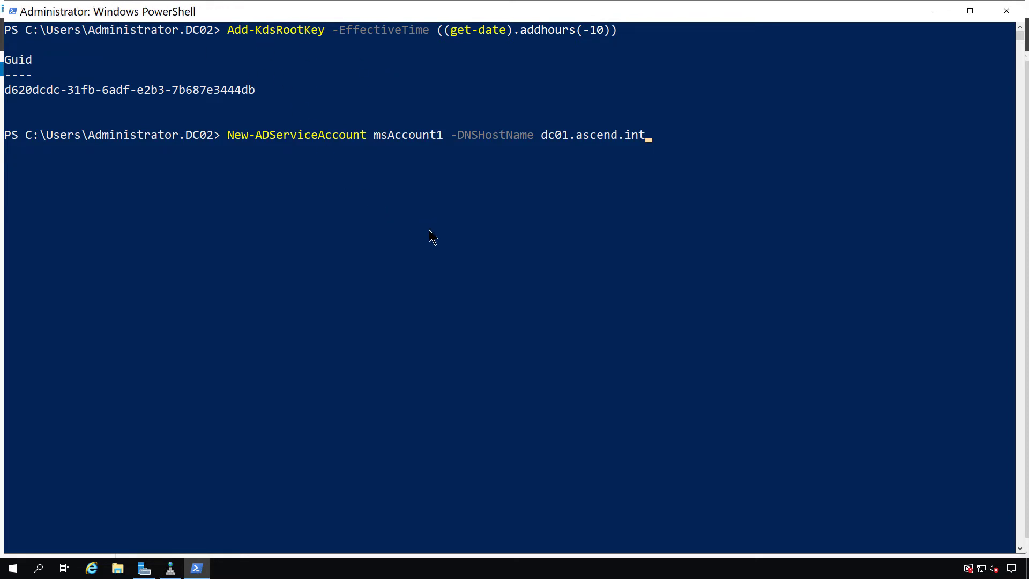
pyautogui.press('Enter')
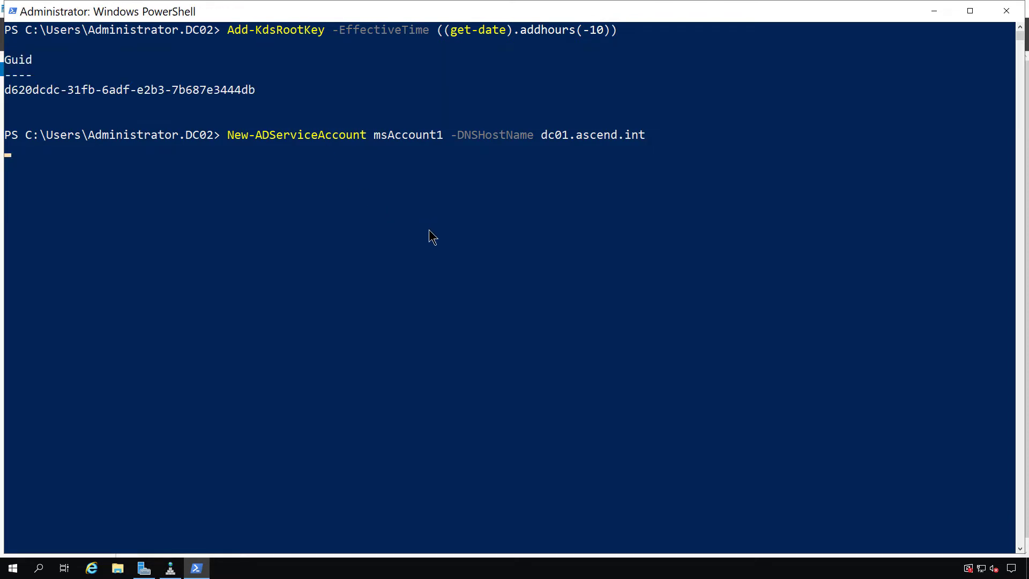
pyautogui.press('Enter')
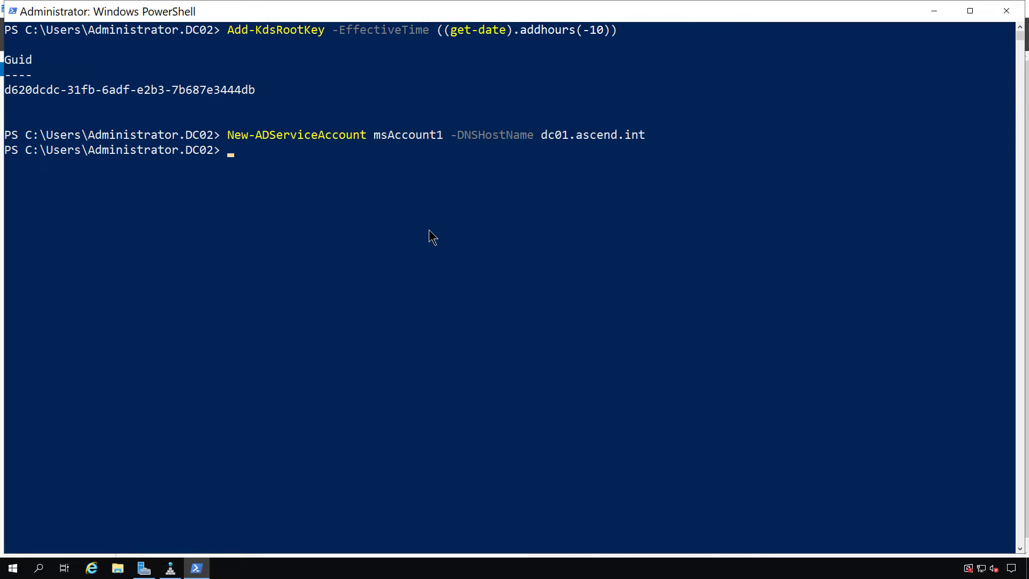
pyautogui.moveTo(936, 24)
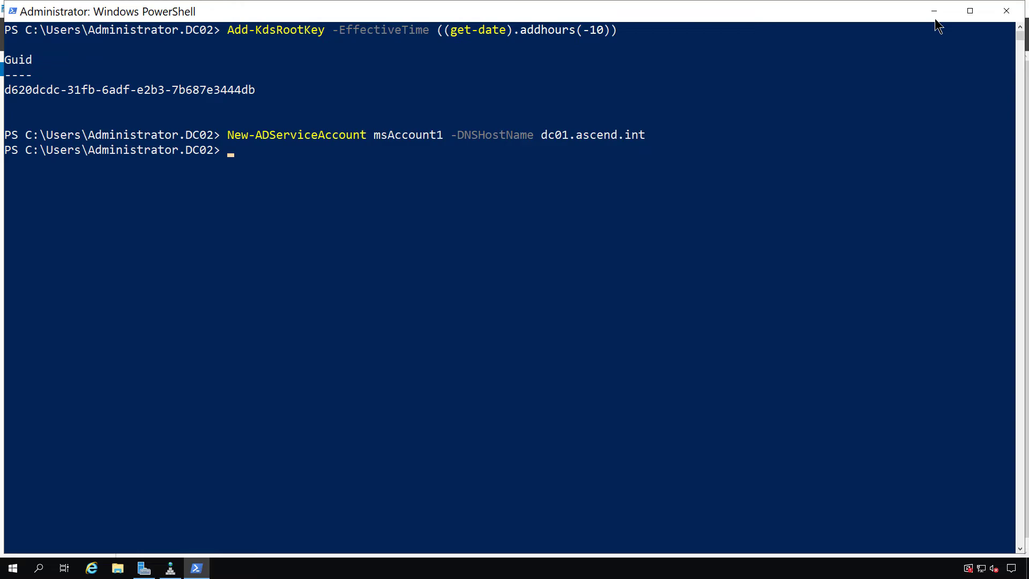
# Step: Minimize PowerShell and open Managed Service Accounts in Active Directory Administrative Center
pyautogui.click(941, 34)
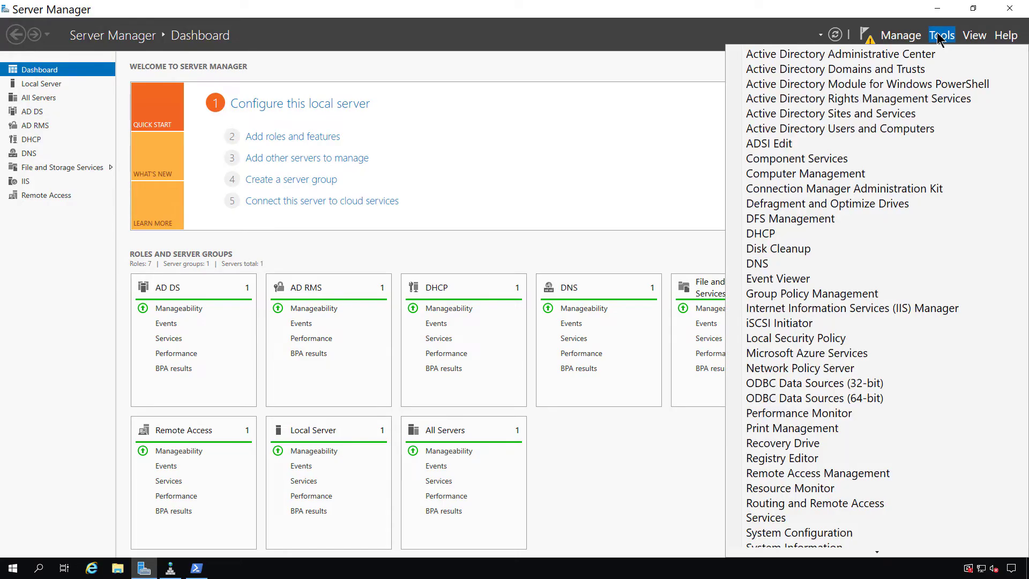
pyautogui.click(839, 53)
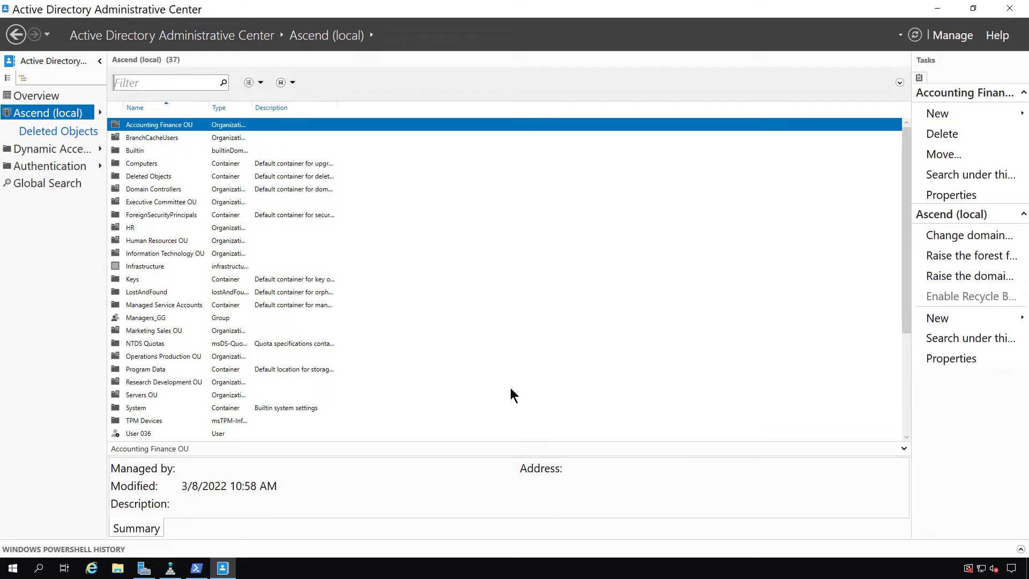
pyautogui.moveTo(432, 365)
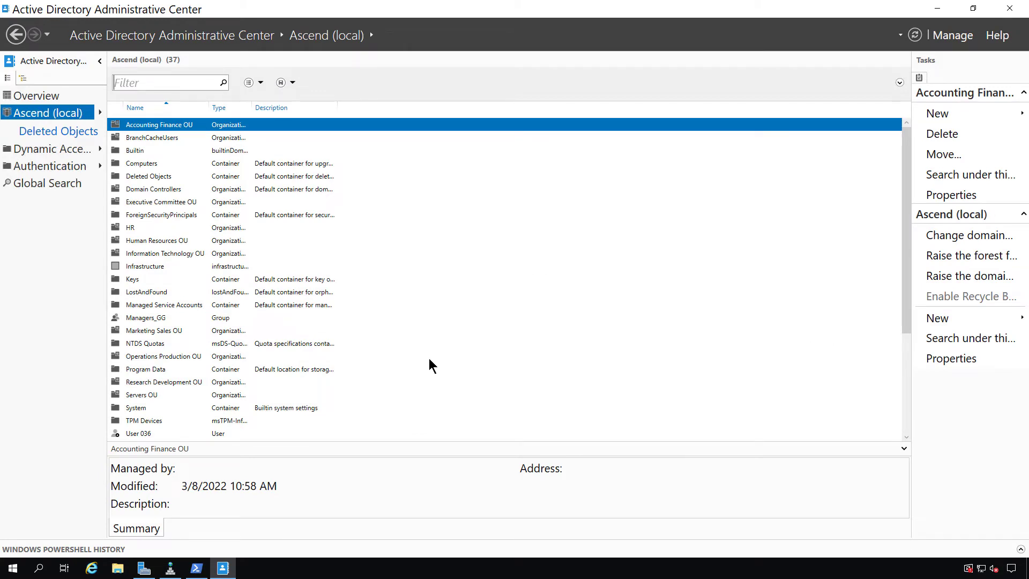
pyautogui.moveTo(196, 315)
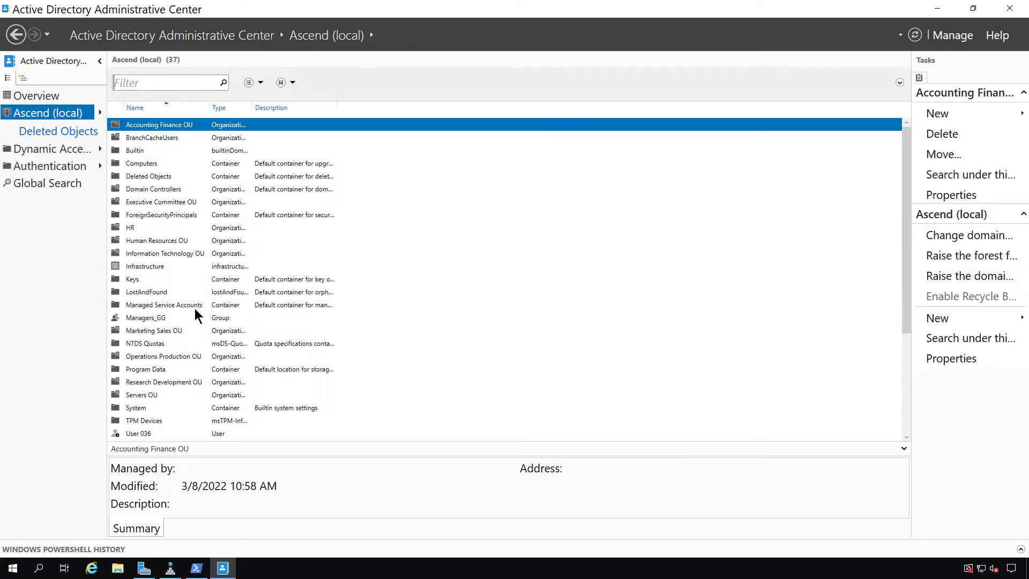
pyautogui.doubleClick(164, 304)
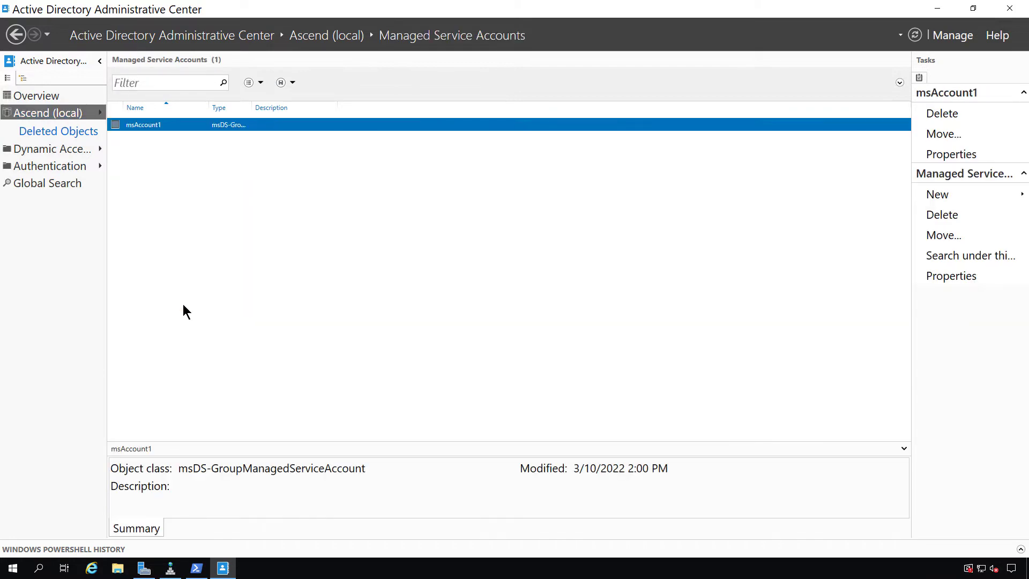
pyautogui.moveTo(195, 206)
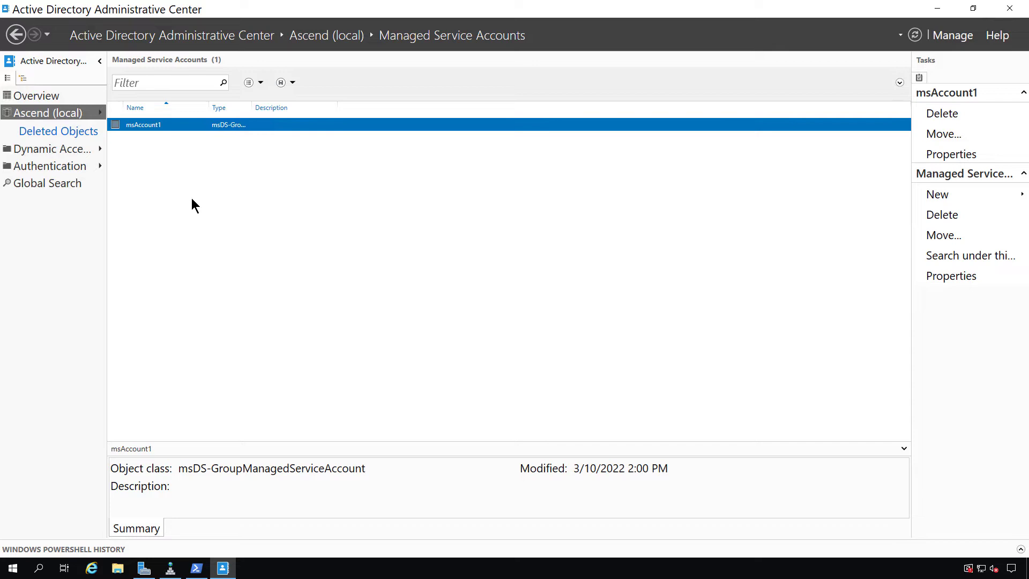
# Step: Add computer DC01 to msAccount1's security permissions with Allow Full control, and save
pyautogui.rightClick(143, 124)
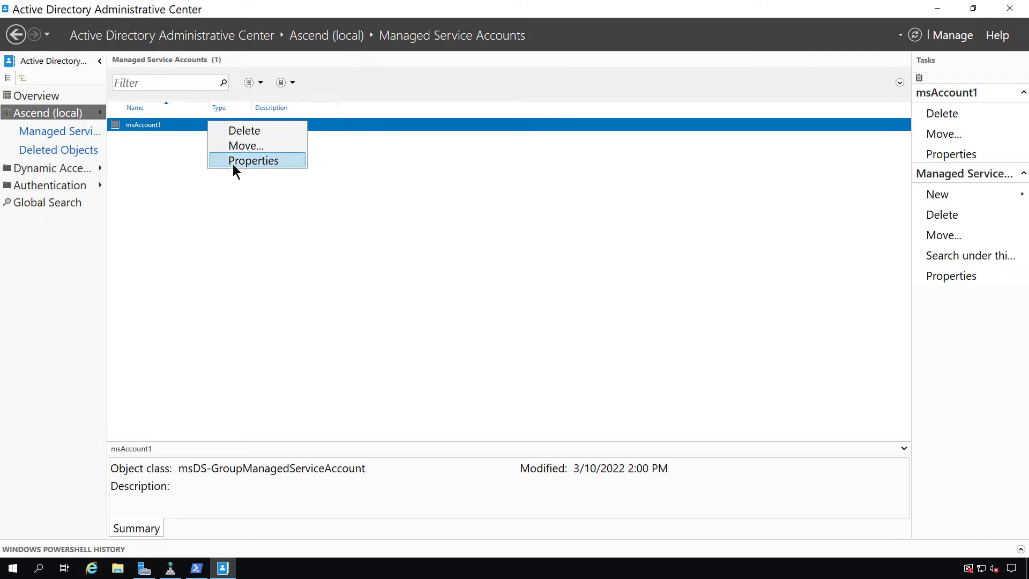
pyautogui.click(254, 160)
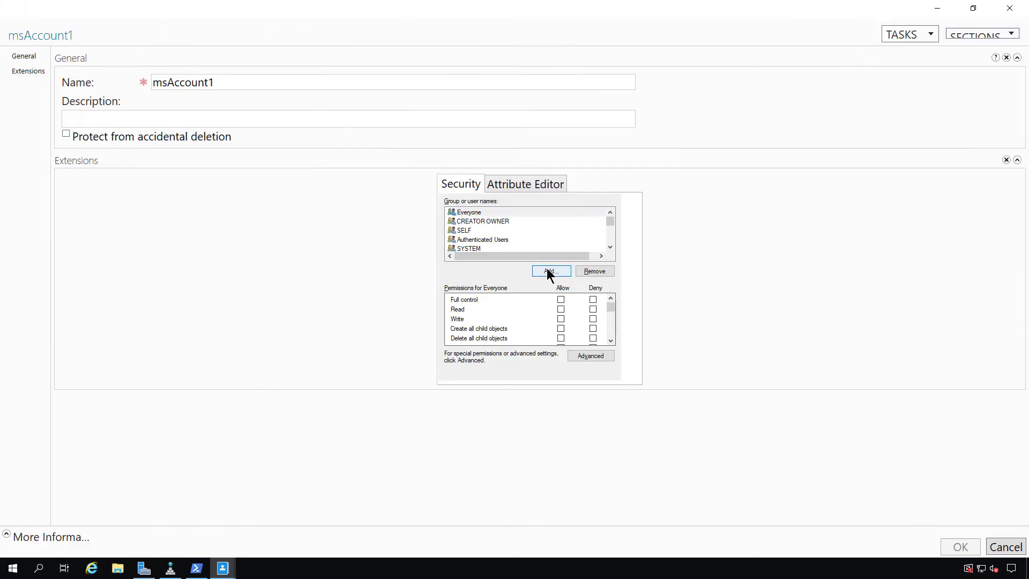
pyautogui.click(551, 271)
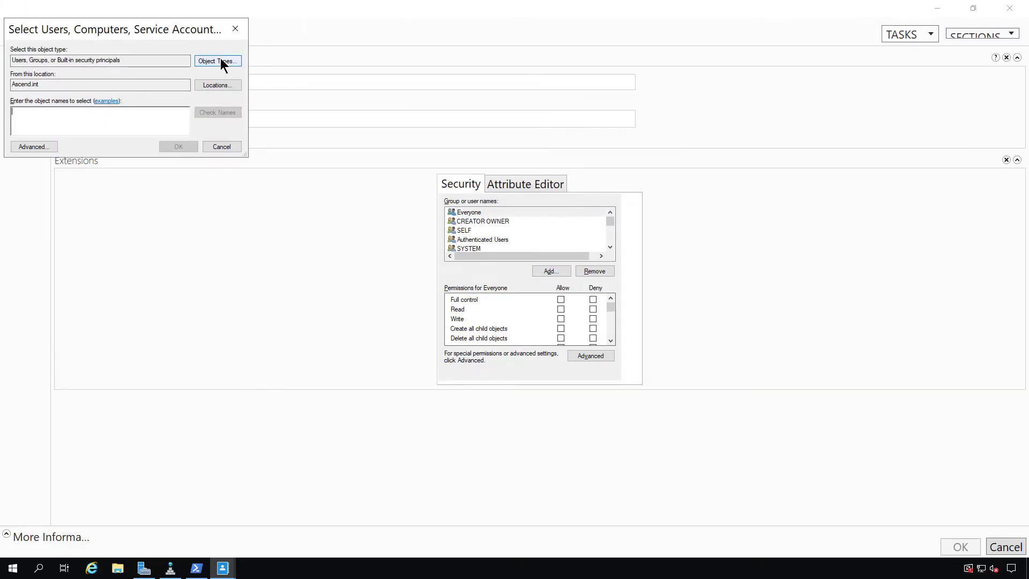
pyautogui.click(218, 61)
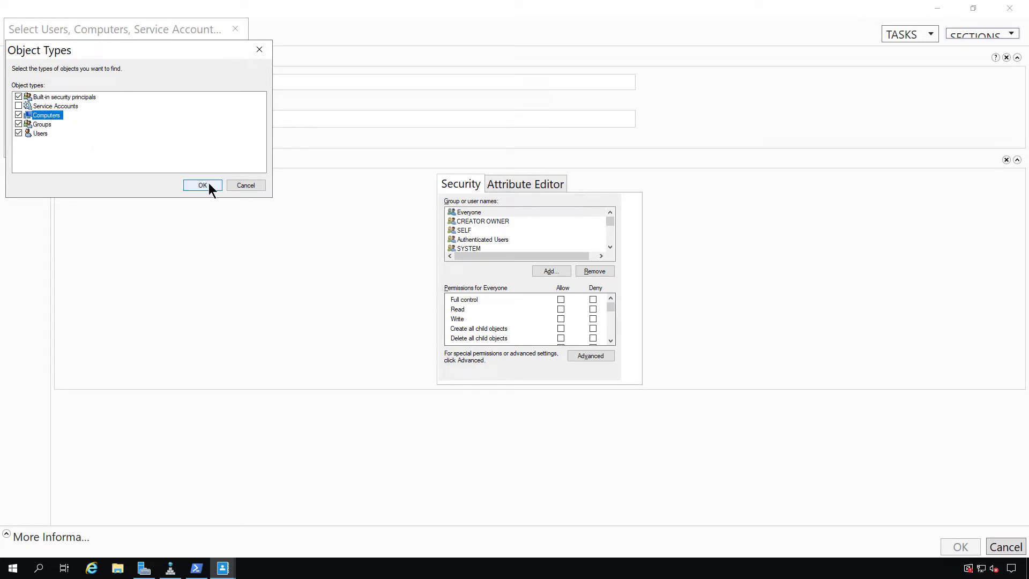
pyautogui.click(203, 184)
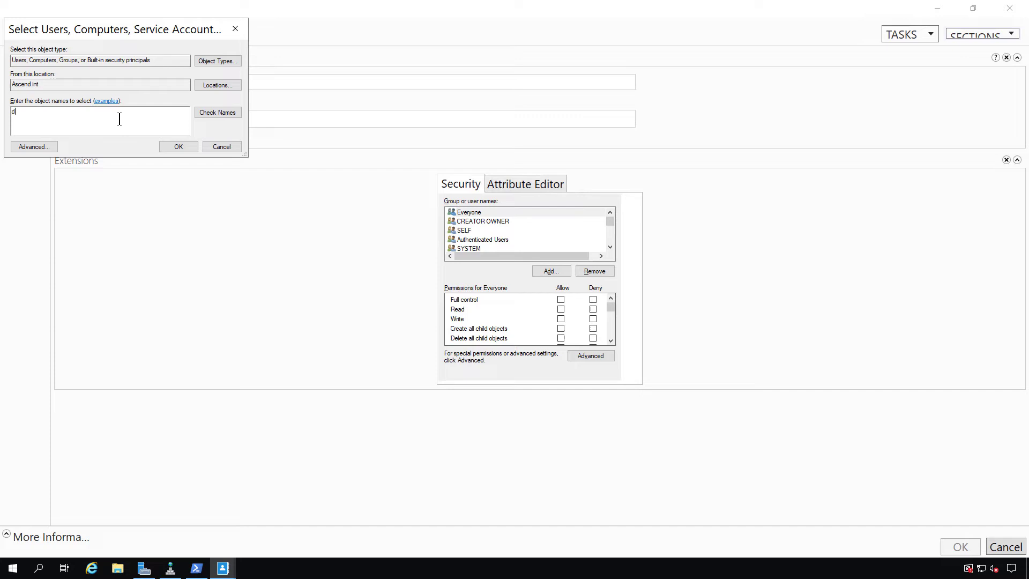
pyautogui.write('c01')
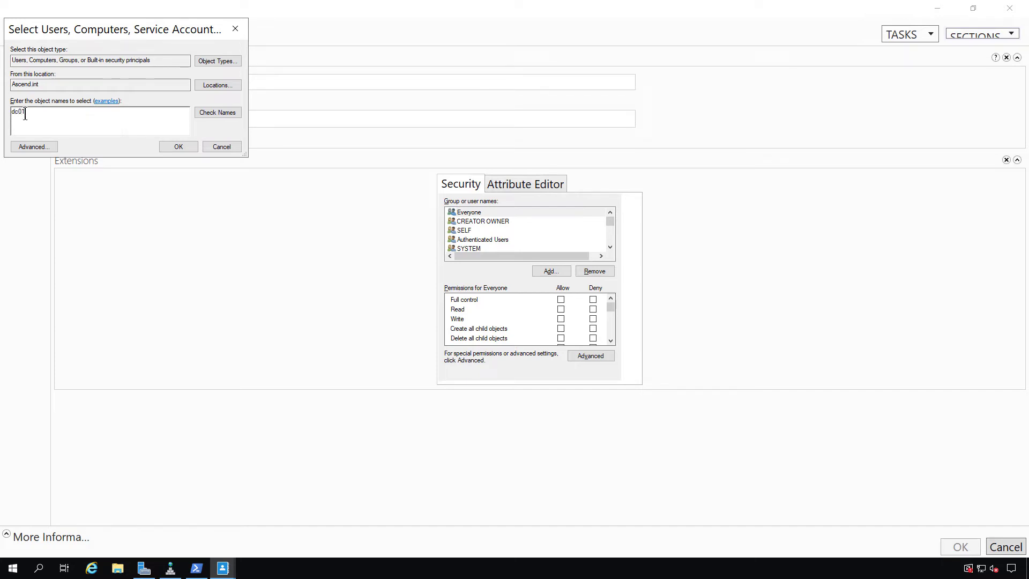
pyautogui.click(178, 146)
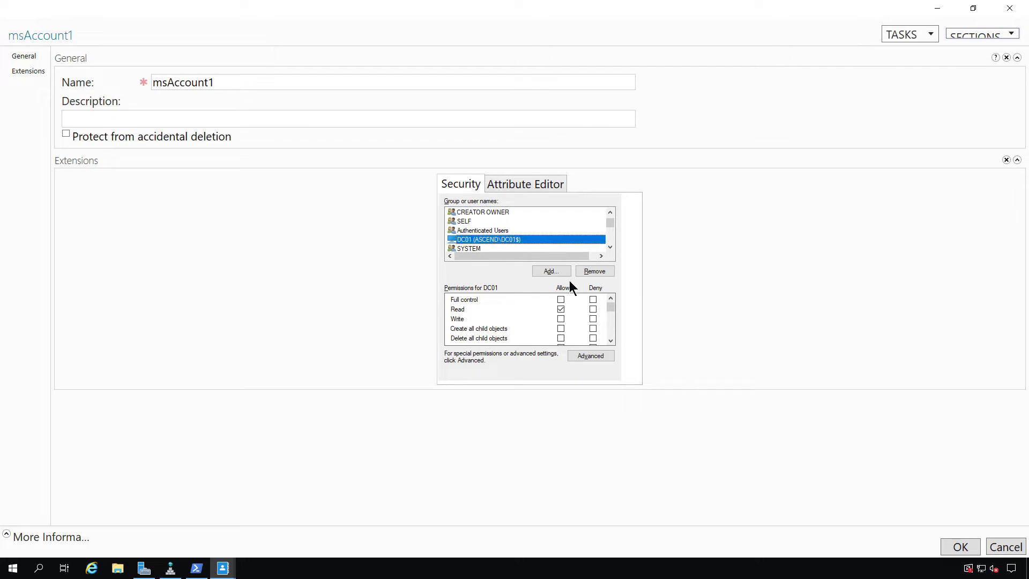
pyautogui.click(560, 300)
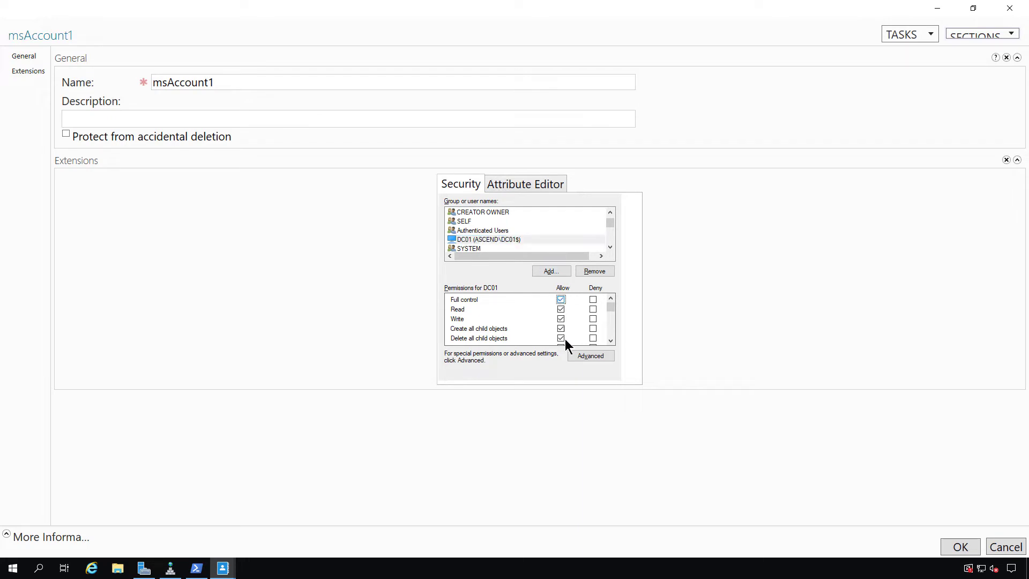
pyautogui.click(960, 547)
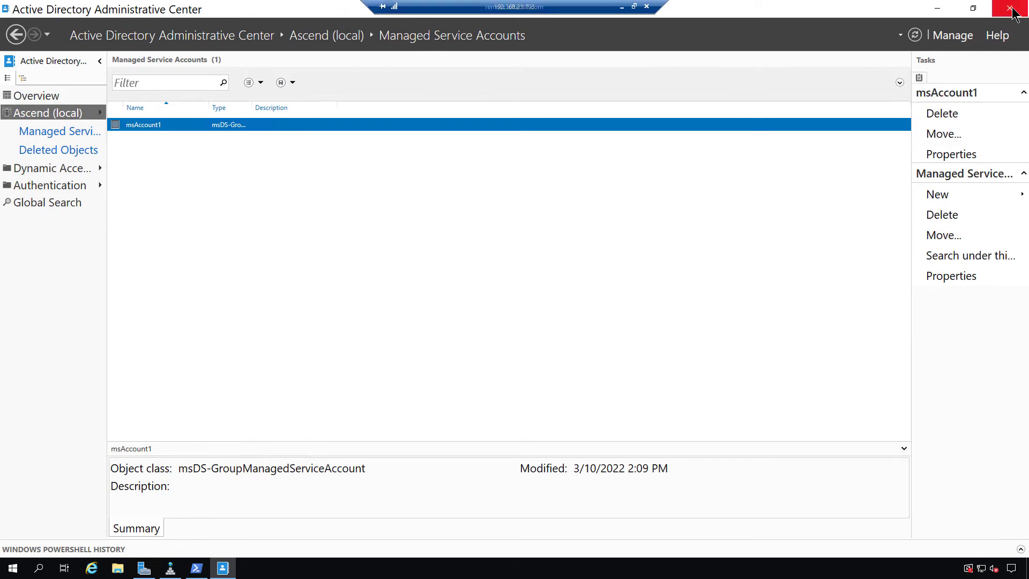
# Step: Close ADAC and run Set-ADServiceAccount msAccount1 -PrincipalsAllowedToRetrieveManagedPassword in admin PowerShell
pyautogui.click(1012, 8)
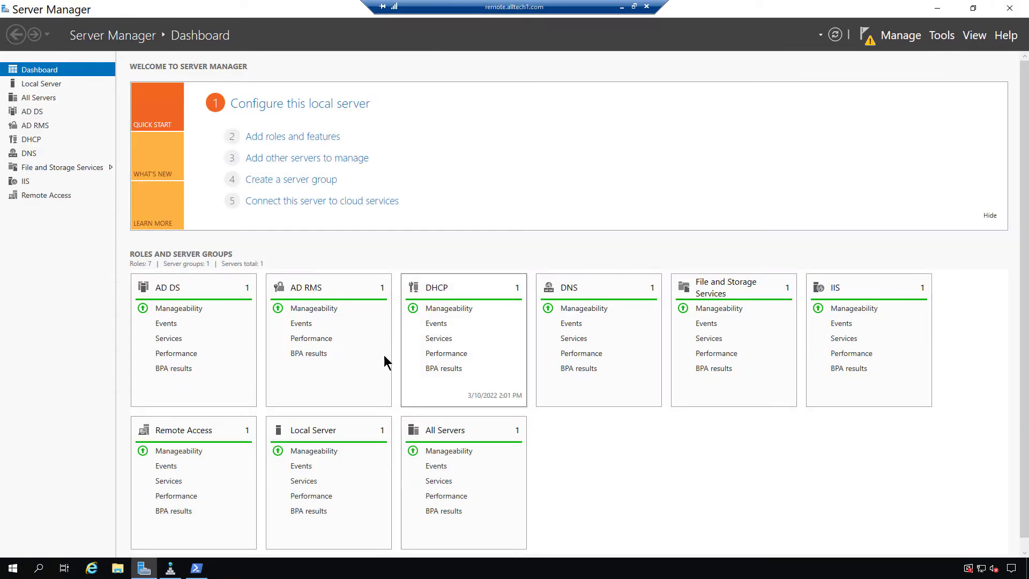
pyautogui.rightClick(14, 567)
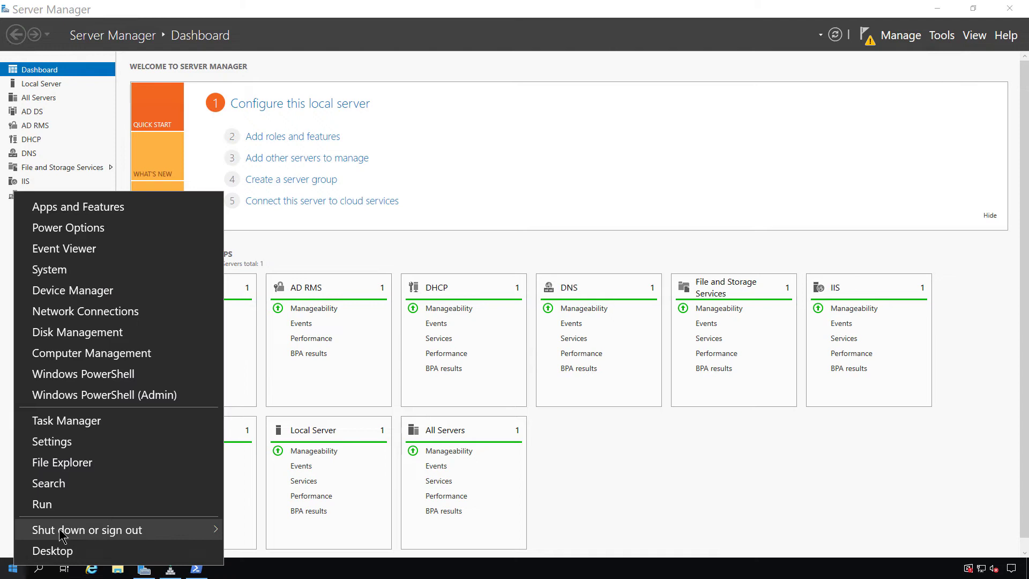
pyautogui.click(87, 530)
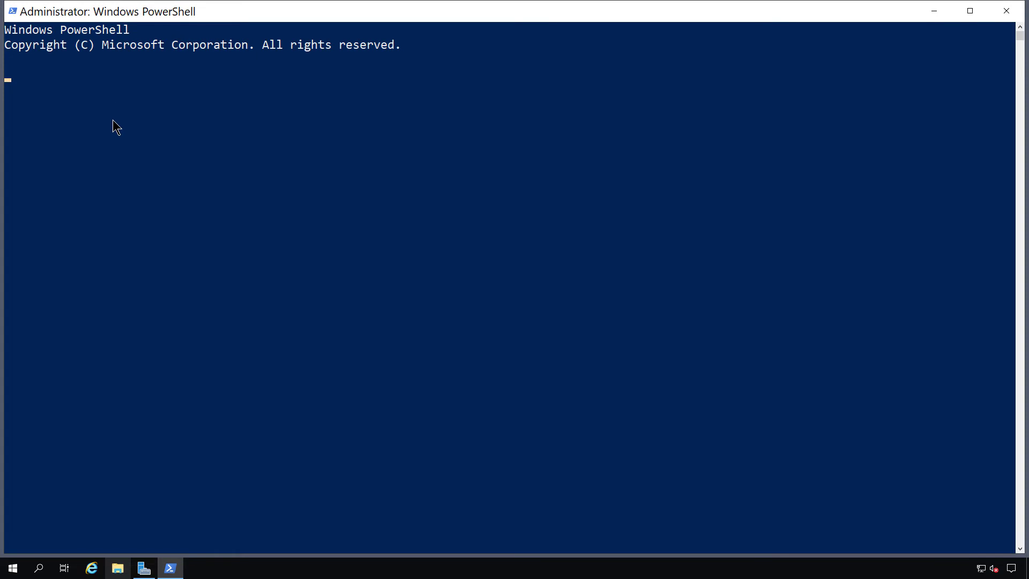
pyautogui.write('Set-ADServiceAccount -Identity msAccount1 -PrincipalsAllowedToRetrieveManagedPassword dc01$')
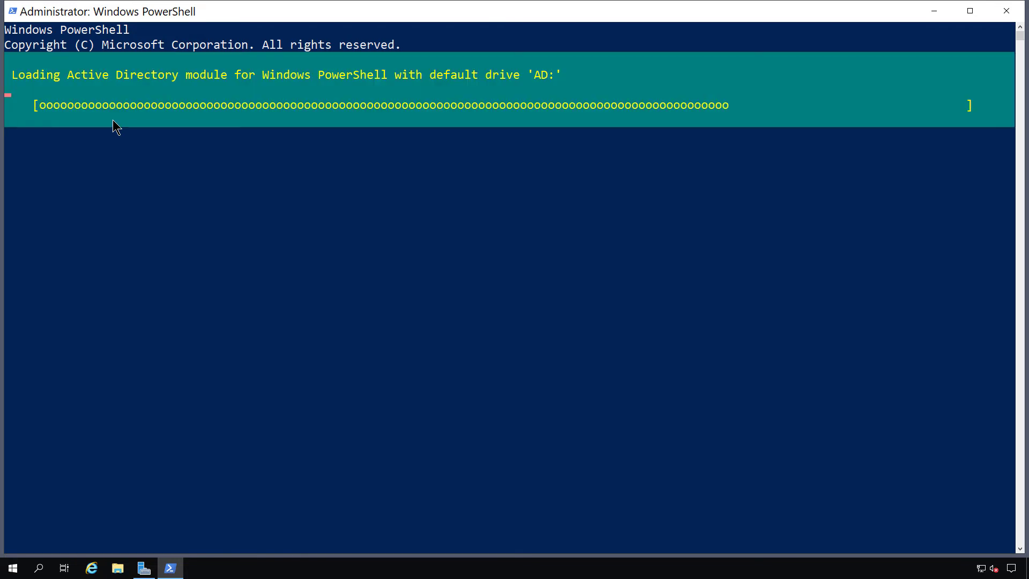
pyautogui.press('Enter')
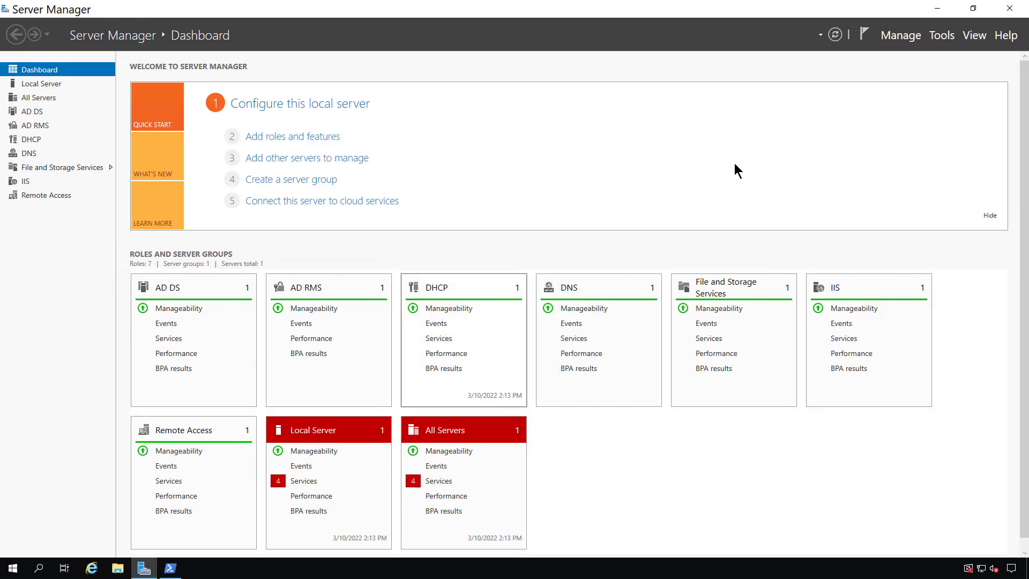
# Step: Open Services and show the Offline Files service's properties
pyautogui.click(942, 35)
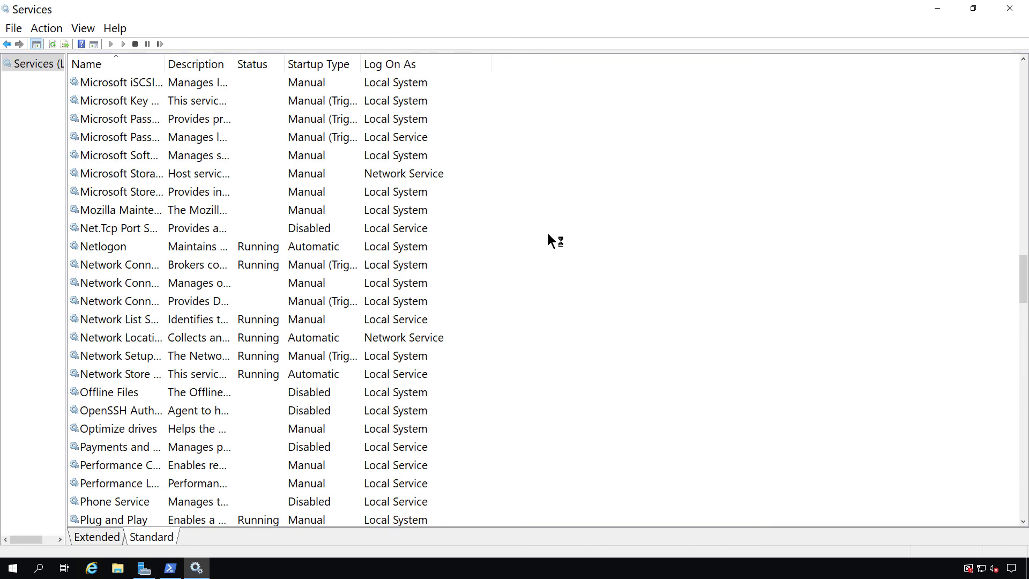
pyautogui.click(109, 392)
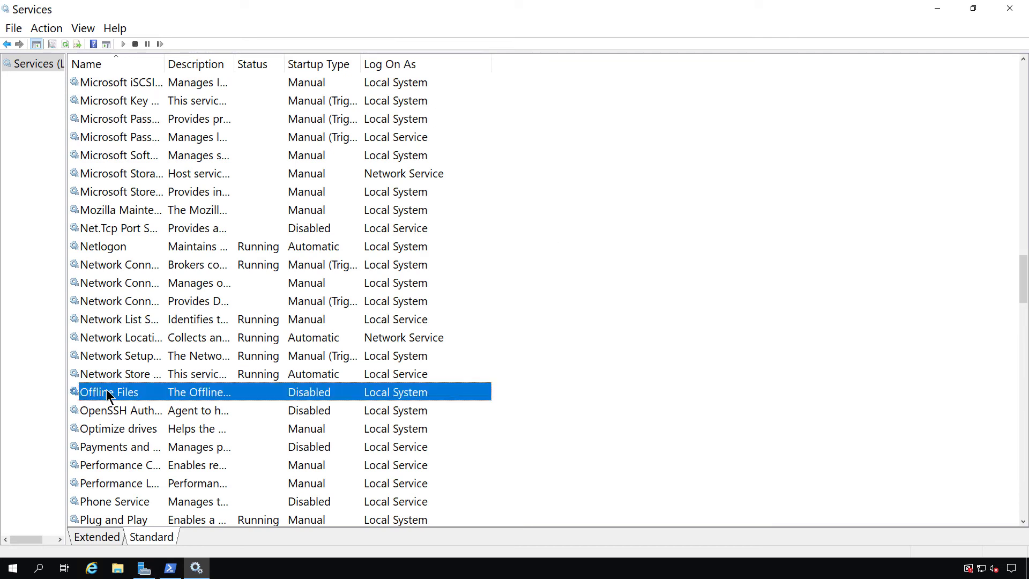
pyautogui.rightClick(108, 392)
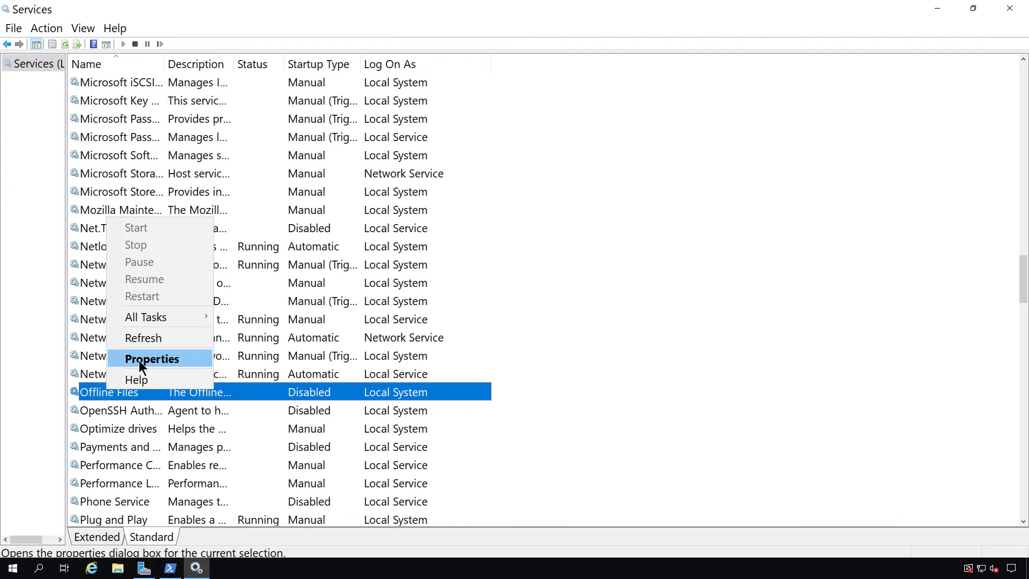
pyautogui.click(151, 359)
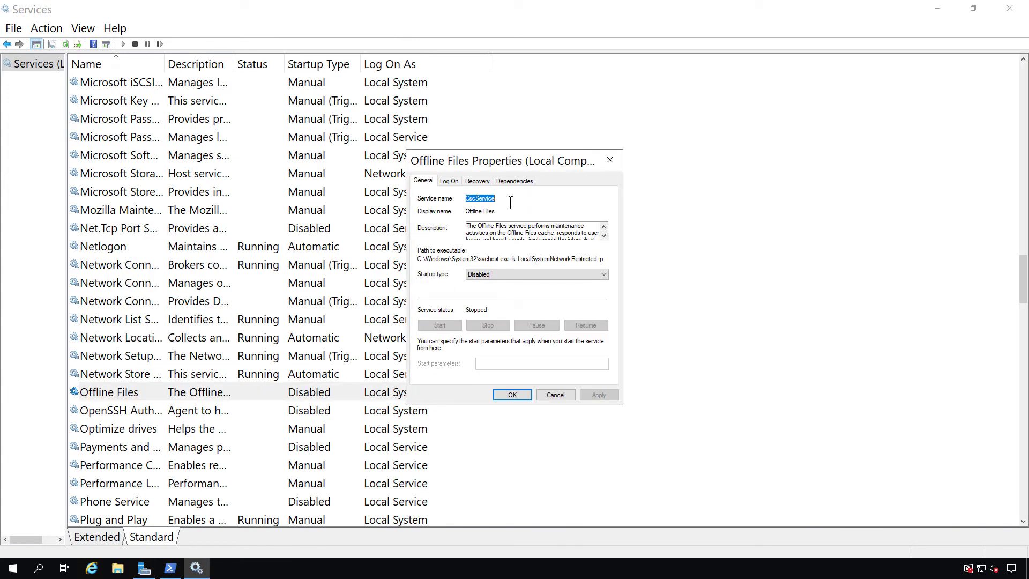
# Step: Set the Offline Files logon account to msAccount1$ and acknowledge the Log On As A Service notice
pyautogui.click(449, 180)
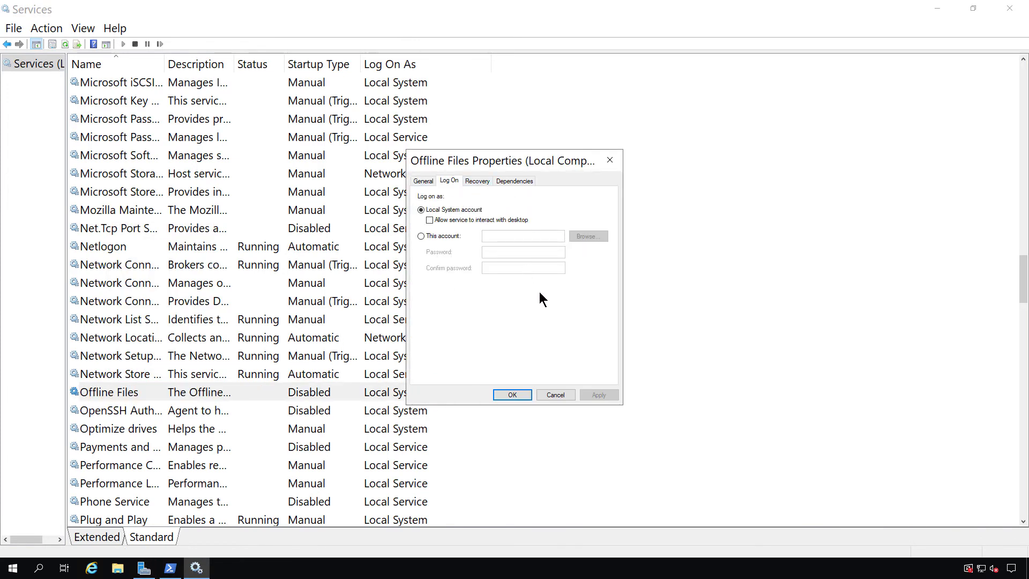
pyautogui.click(420, 236)
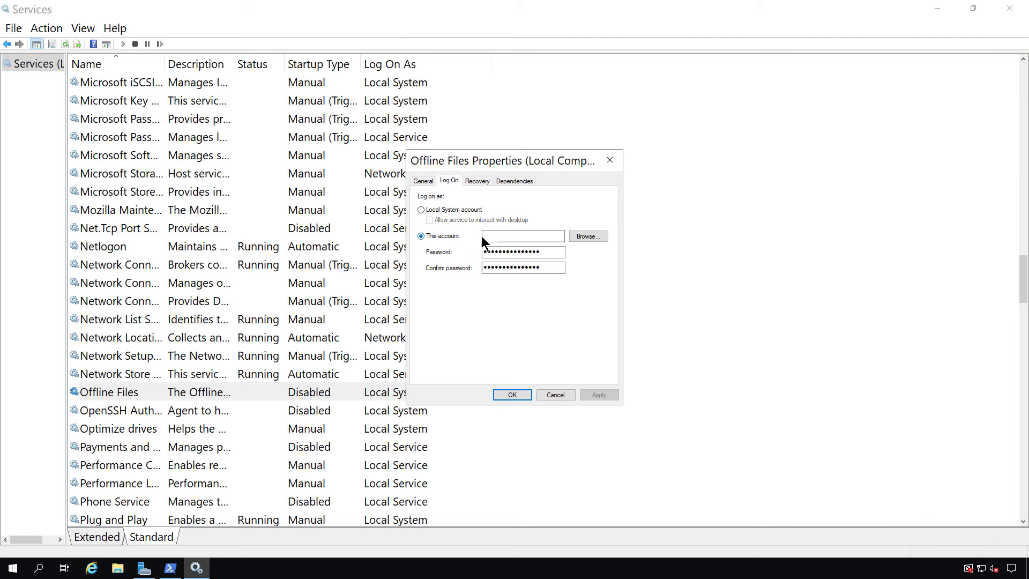
pyautogui.click(588, 235)
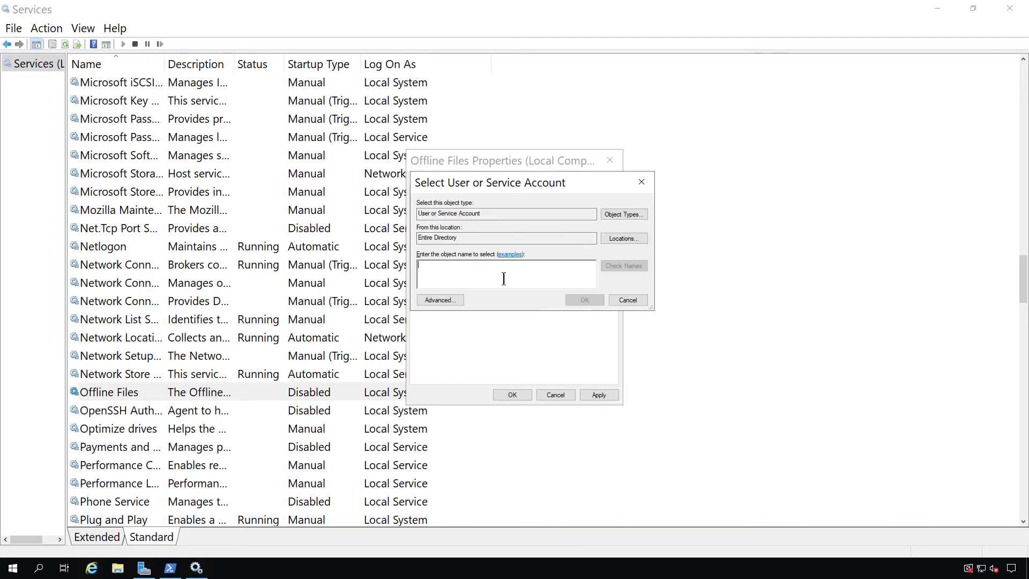
pyautogui.write('msaccount1')
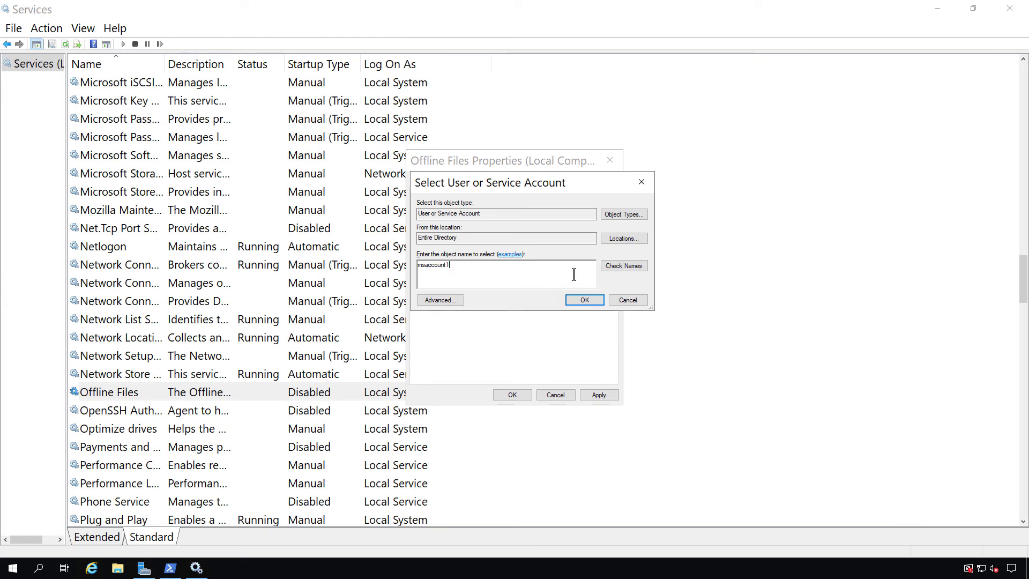
pyautogui.click(584, 300)
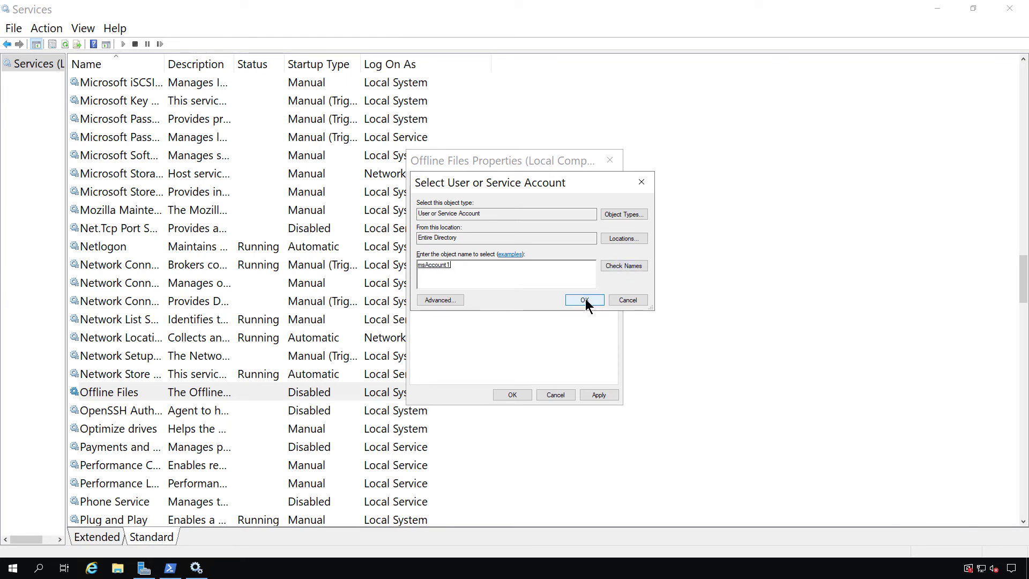
pyautogui.click(584, 299)
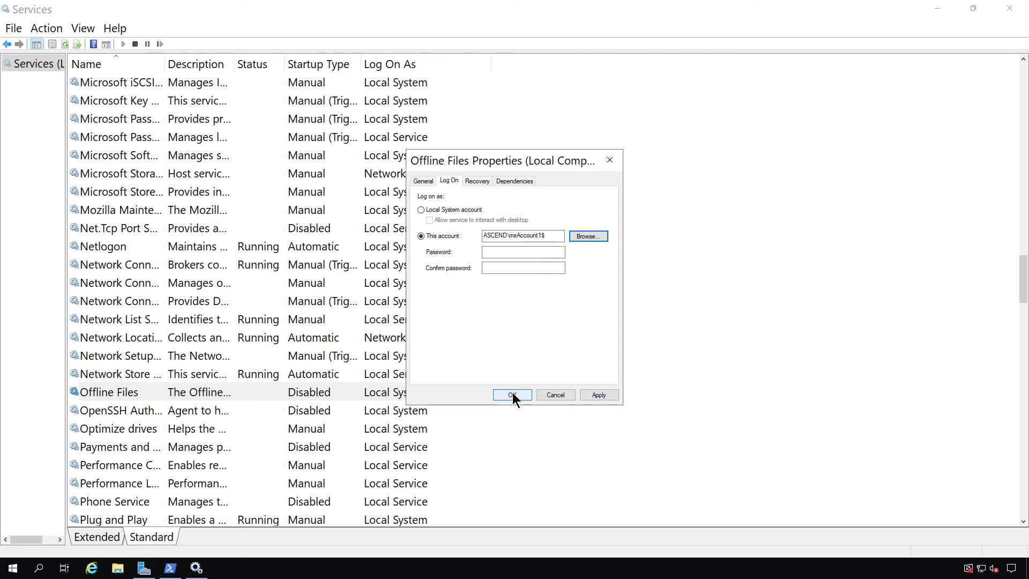
pyautogui.click(512, 394)
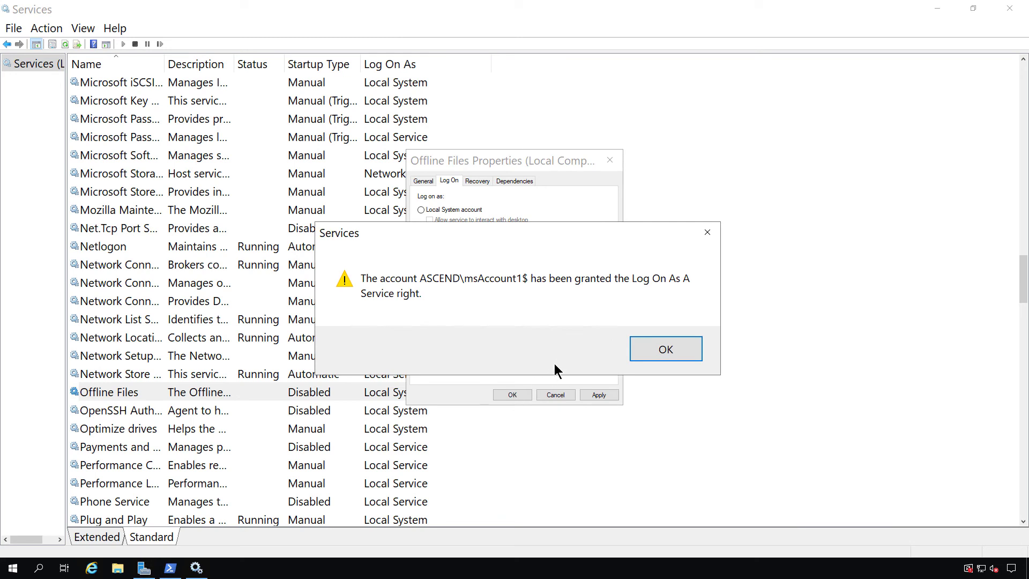
pyautogui.click(665, 348)
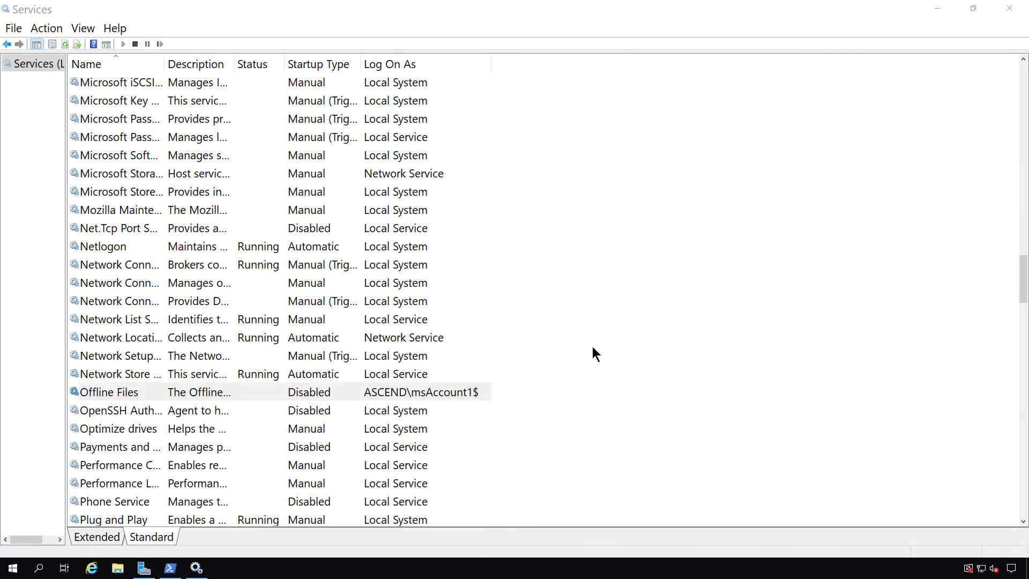
pyautogui.click(109, 391)
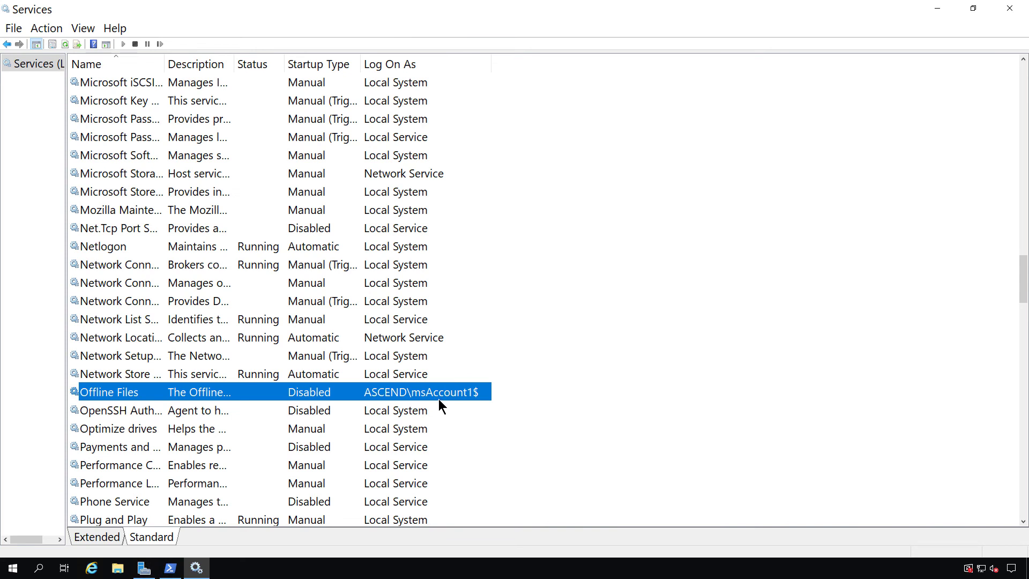
pyautogui.moveTo(449, 399)
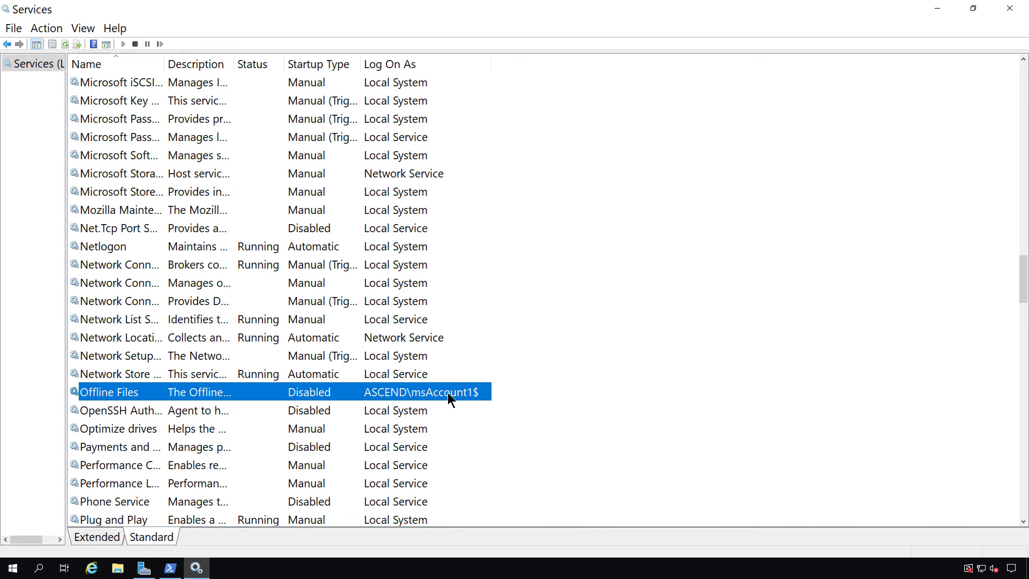